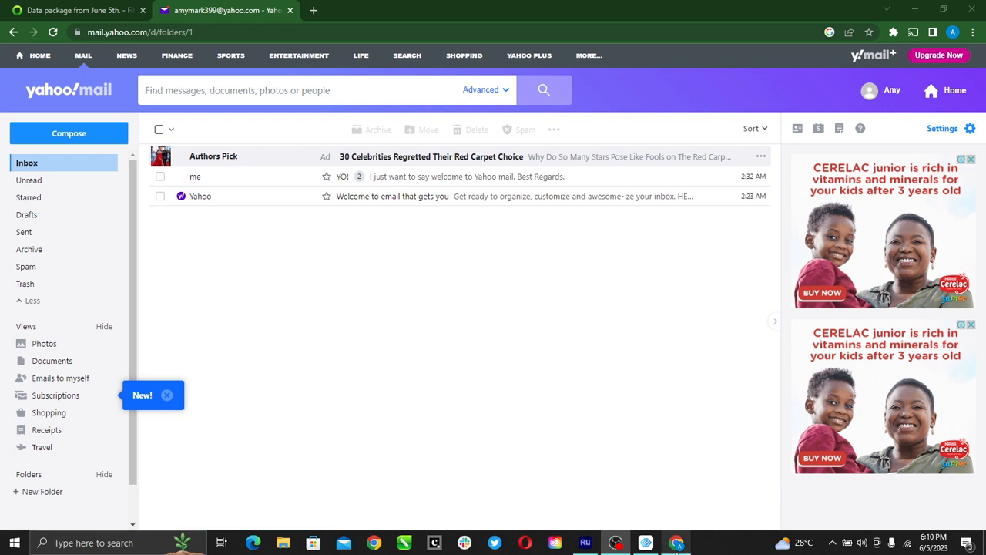
{"action": "mouse_move", "coordinate": [349, 257]}
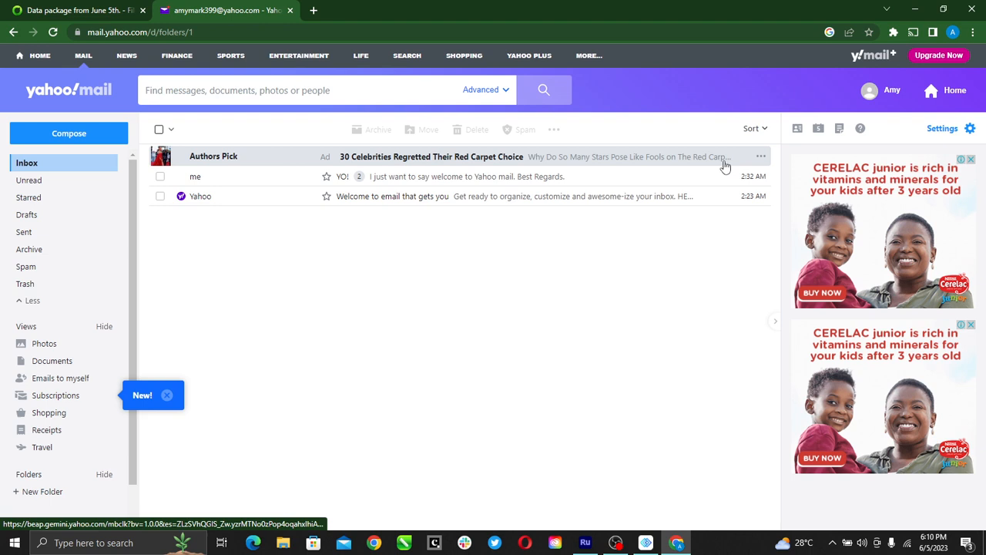
{"action": "mouse_move", "coordinate": [724, 166]}
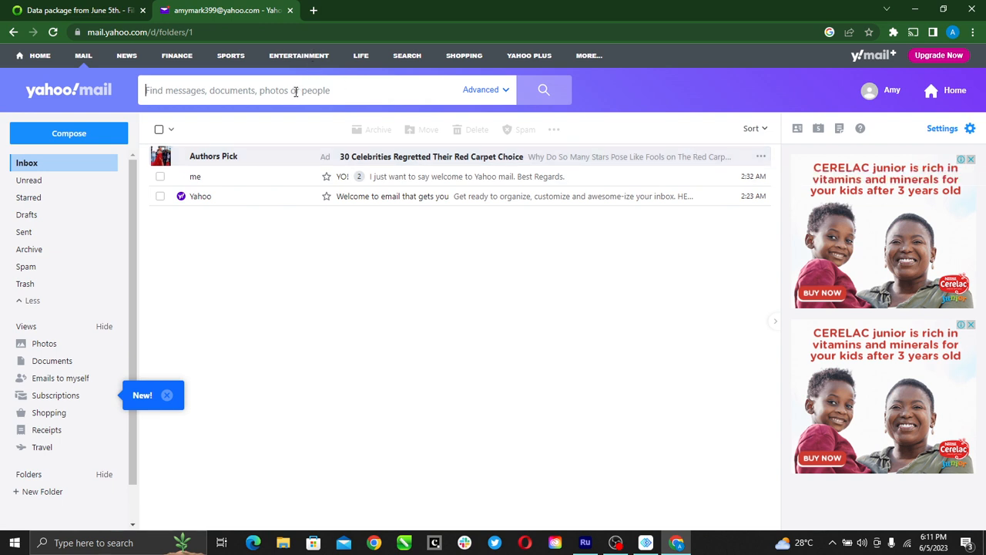
- Search the mailbox for 'amymark' from recent searches and select the YO! conversation
{"action": "left_click", "coordinate": [295, 90]}
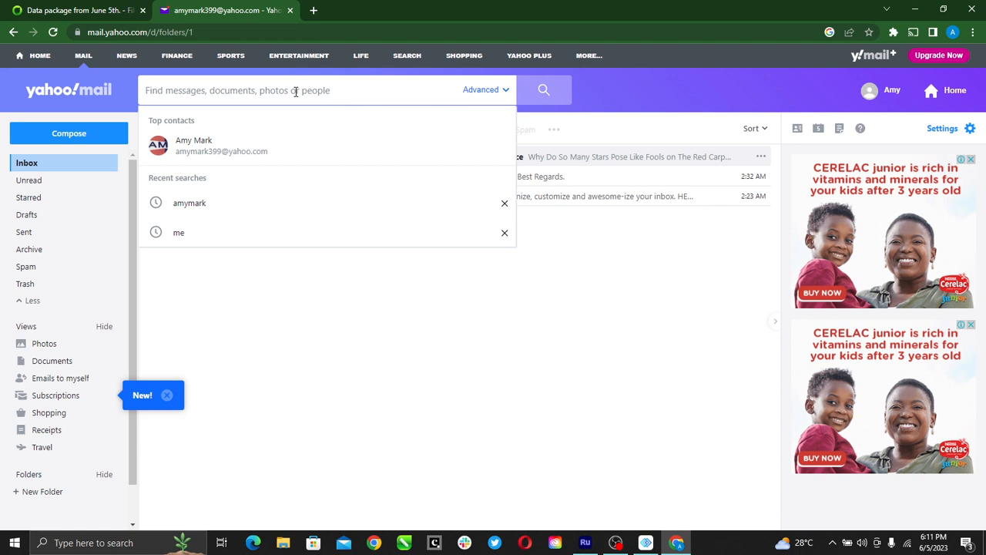
{"action": "type", "text": "amymark"}
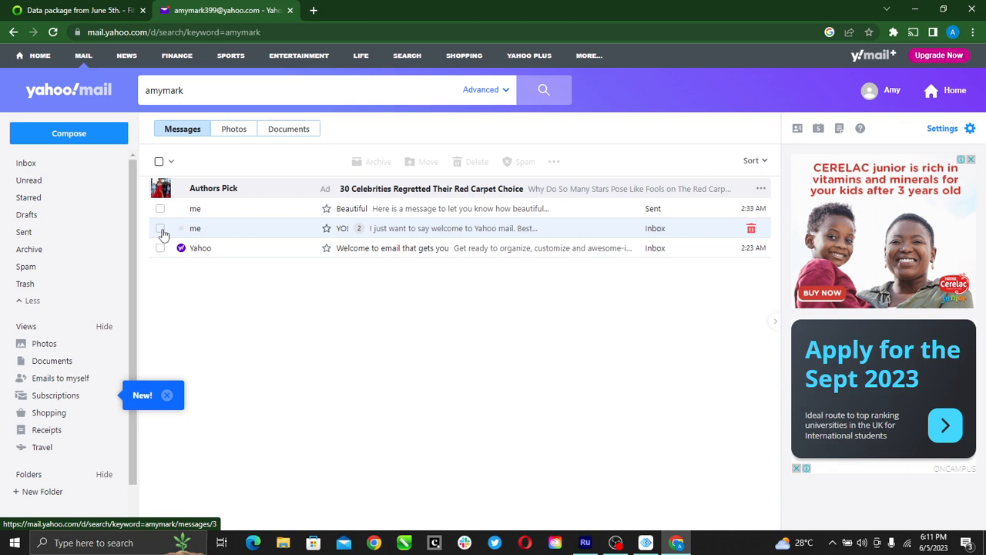
{"action": "left_click", "coordinate": [160, 228]}
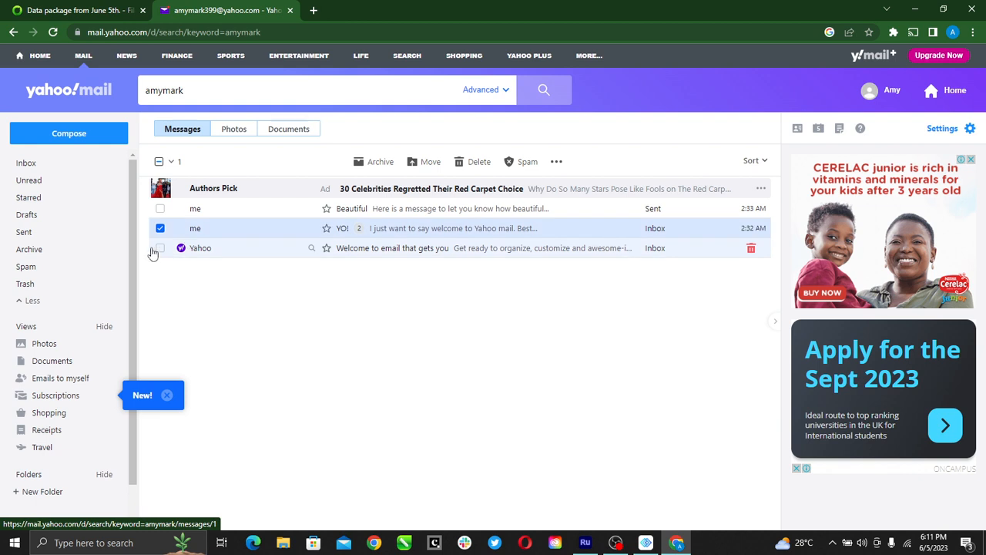
- Leave the Yahoo welcome message unselected and trash the YO! conversation from its row
{"action": "left_click", "coordinate": [160, 247]}
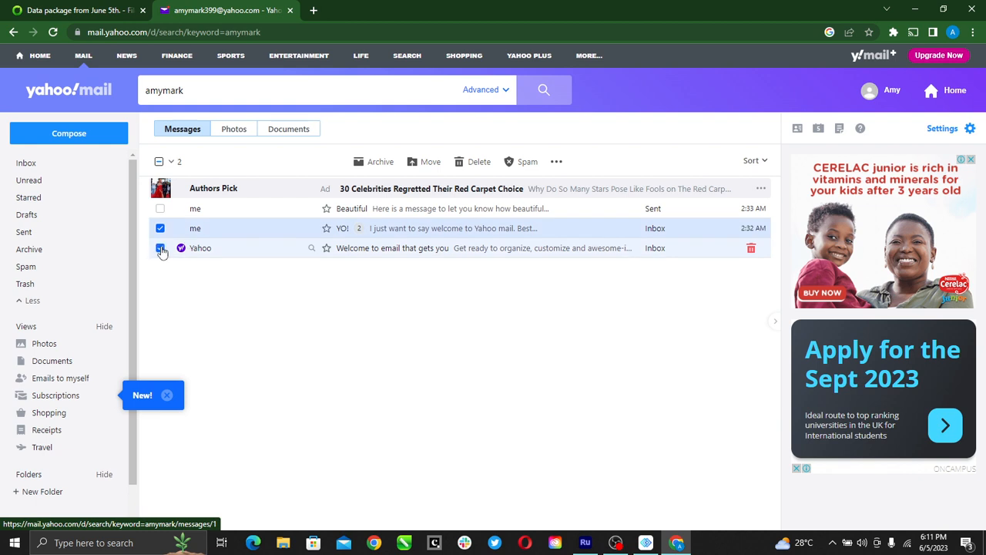
{"action": "left_click", "coordinate": [160, 247]}
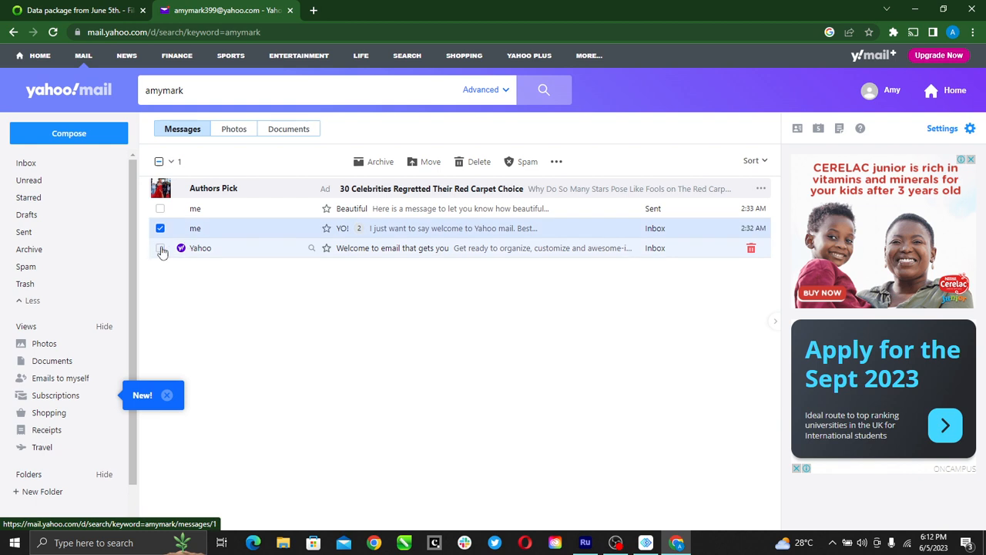
{"action": "left_click", "coordinate": [160, 248]}
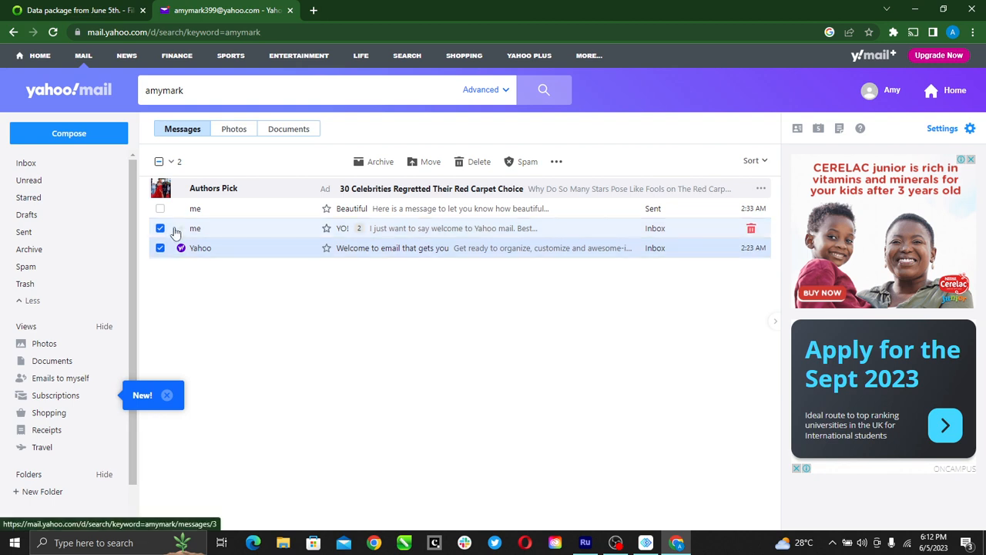
{"action": "left_click", "coordinate": [159, 248]}
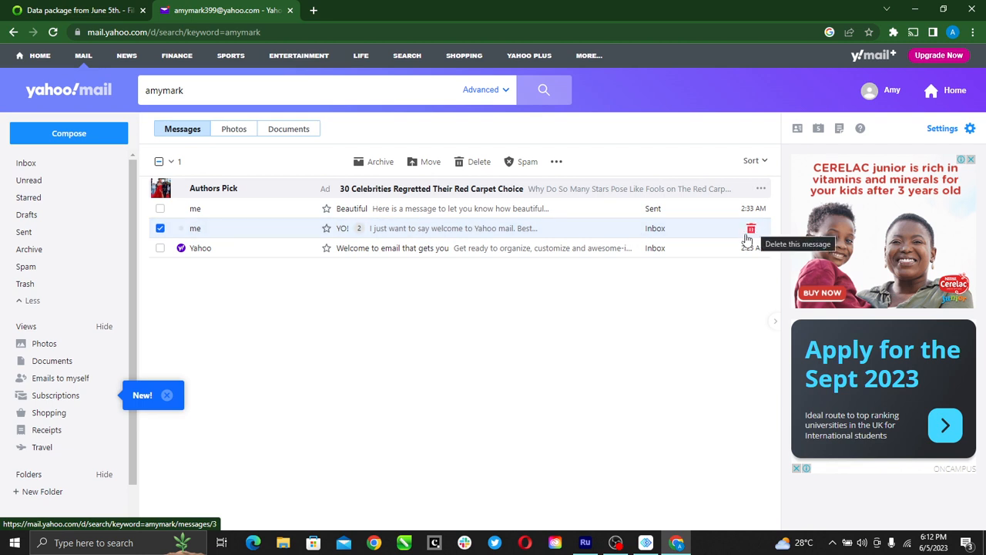
{"action": "left_click", "coordinate": [750, 228]}
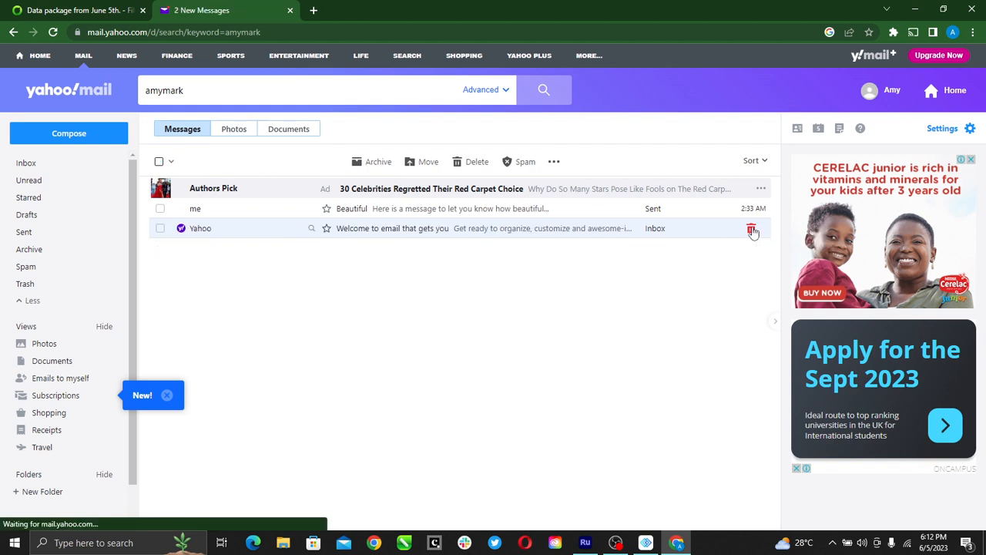
{"action": "left_click", "coordinate": [751, 228]}
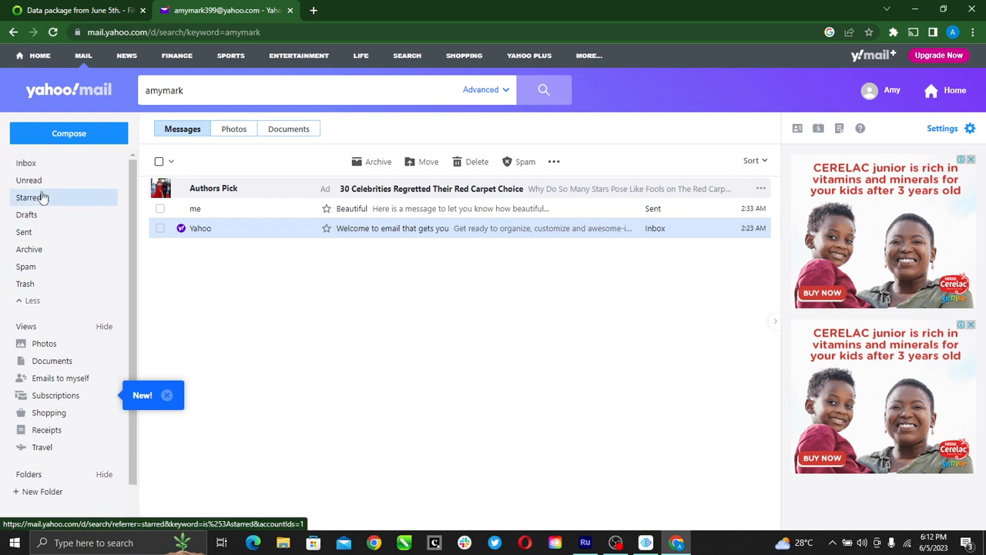
- Return to the inbox, open and delete the 'Welcome to email that gets you' message, then go back
{"action": "left_click", "coordinate": [25, 162]}
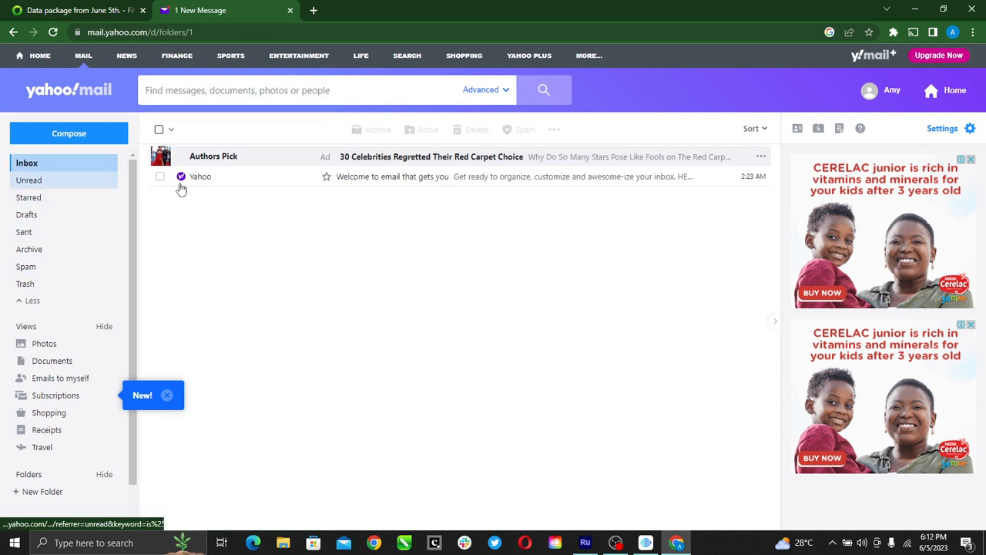
{"action": "mouse_move", "coordinate": [171, 178]}
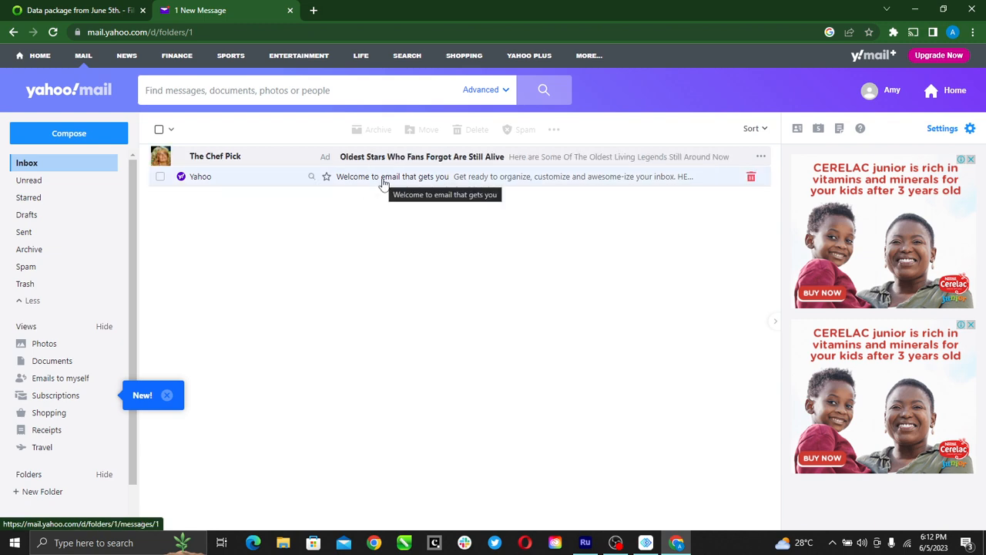
{"action": "left_click", "coordinate": [392, 177]}
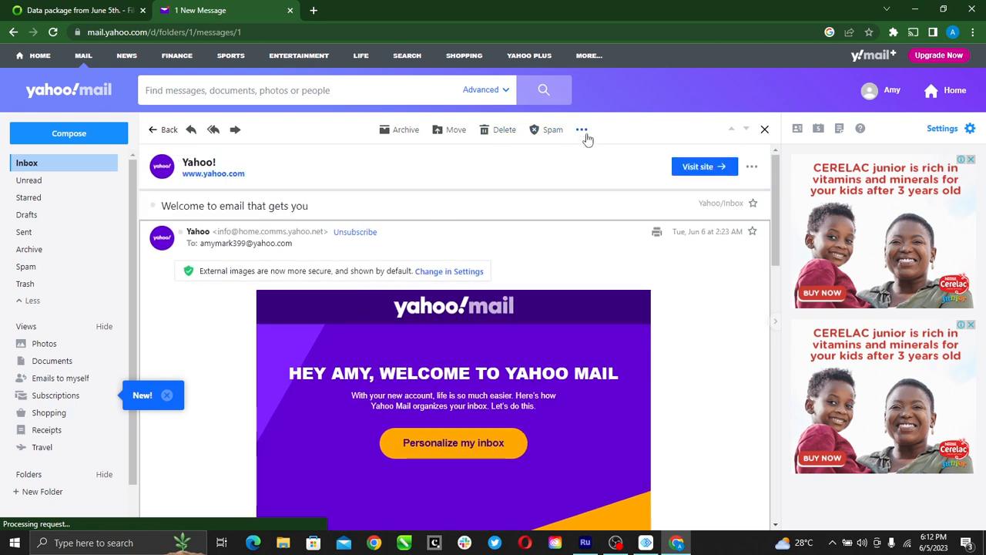
{"action": "left_click", "coordinate": [581, 130]}
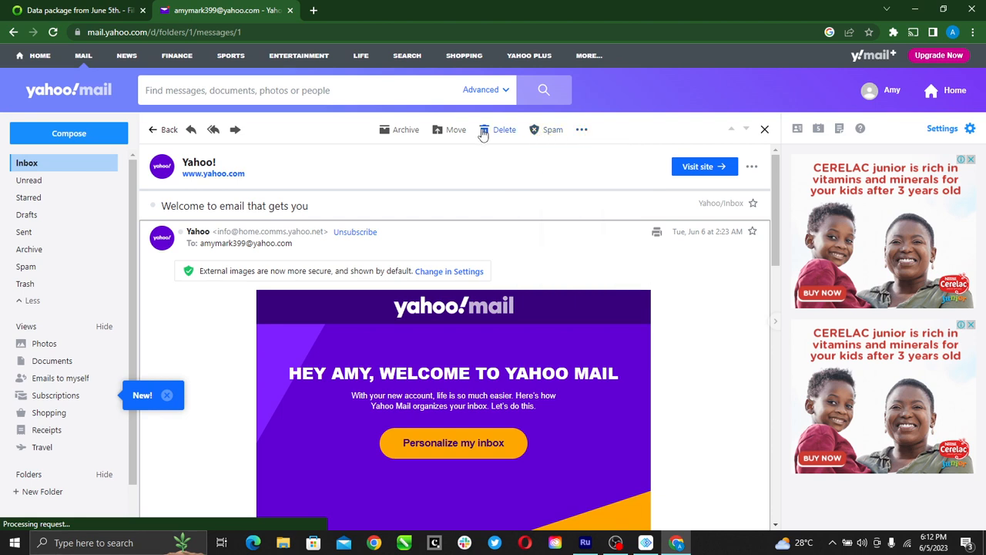
{"action": "mouse_move", "coordinate": [486, 135]}
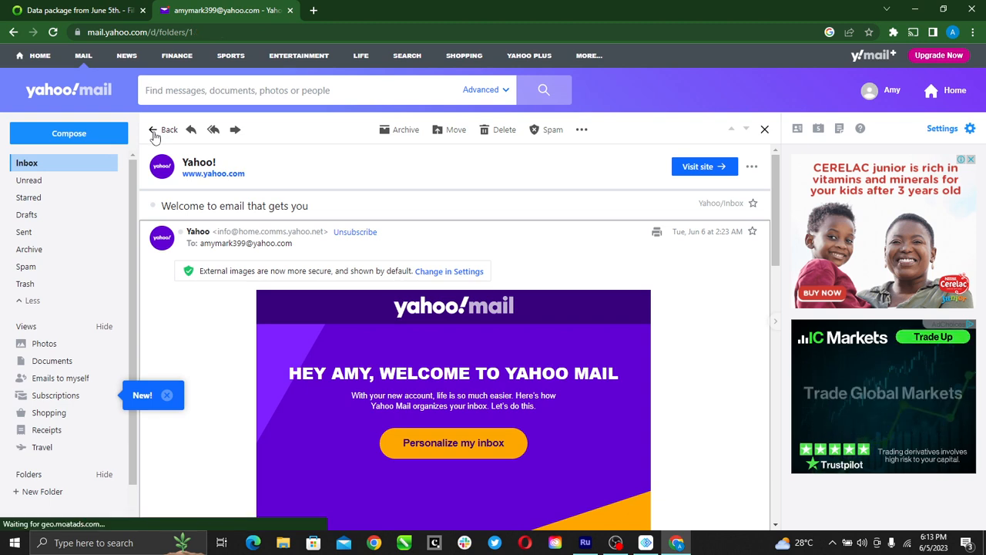
{"action": "left_click", "coordinate": [163, 129]}
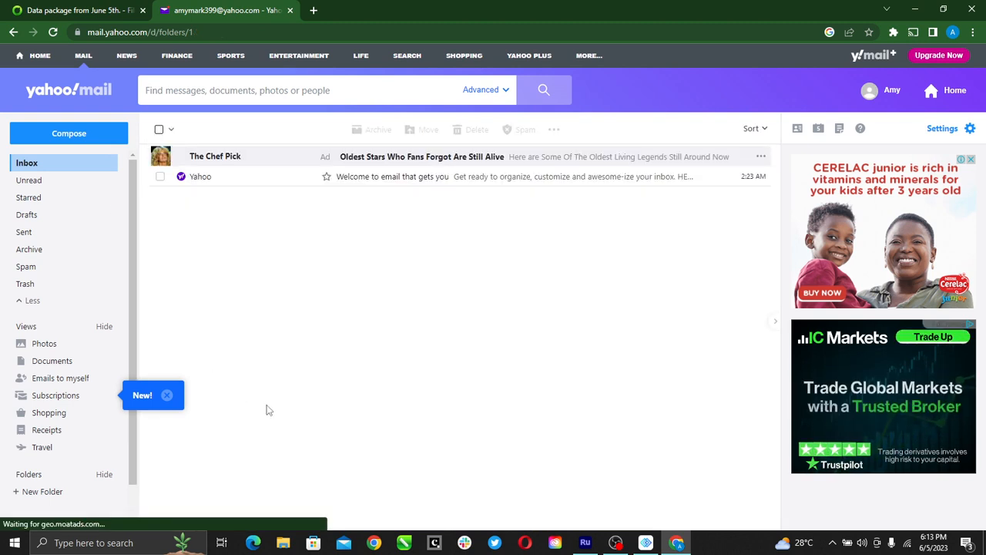
{"action": "mouse_move", "coordinate": [265, 415]}
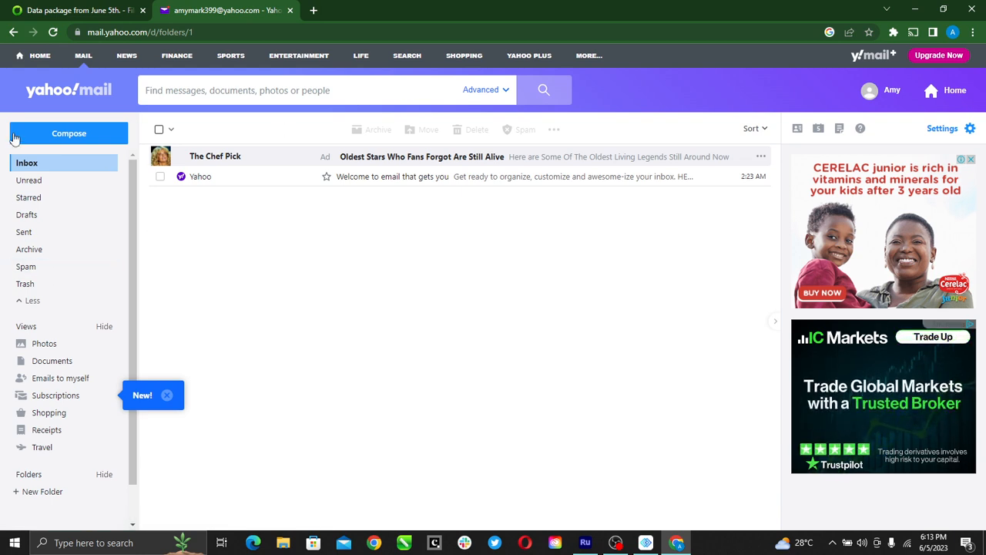
{"action": "mouse_move", "coordinate": [434, 190]}
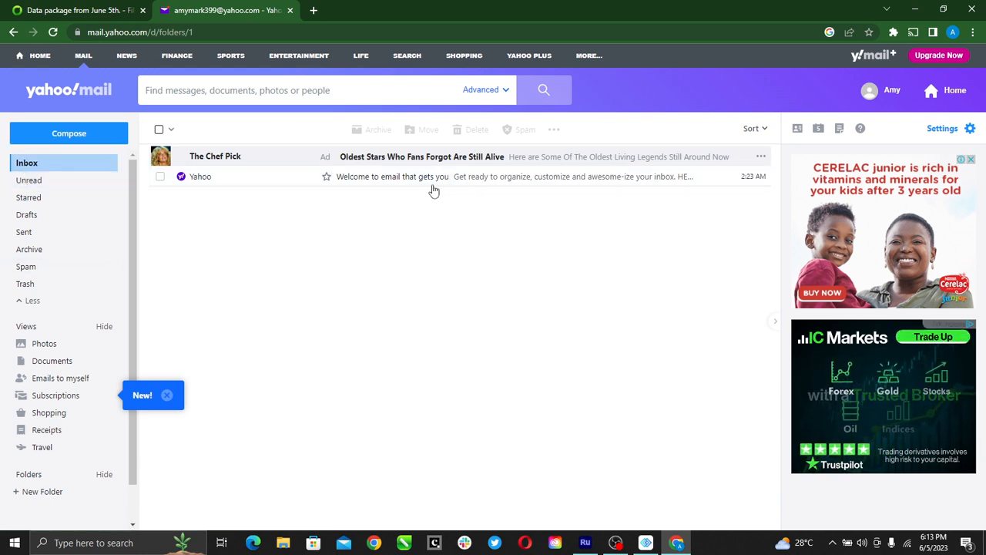
{"action": "mouse_move", "coordinate": [435, 177]}
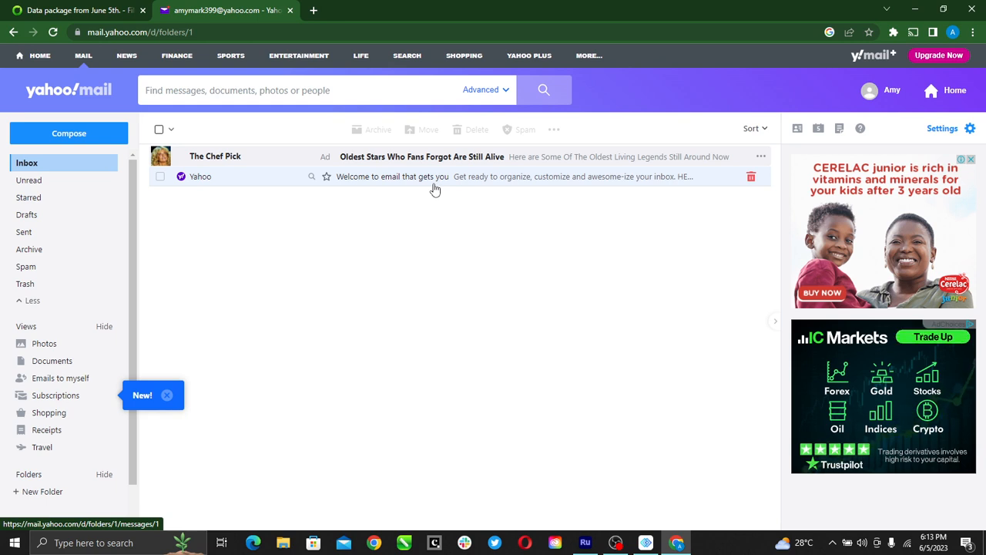